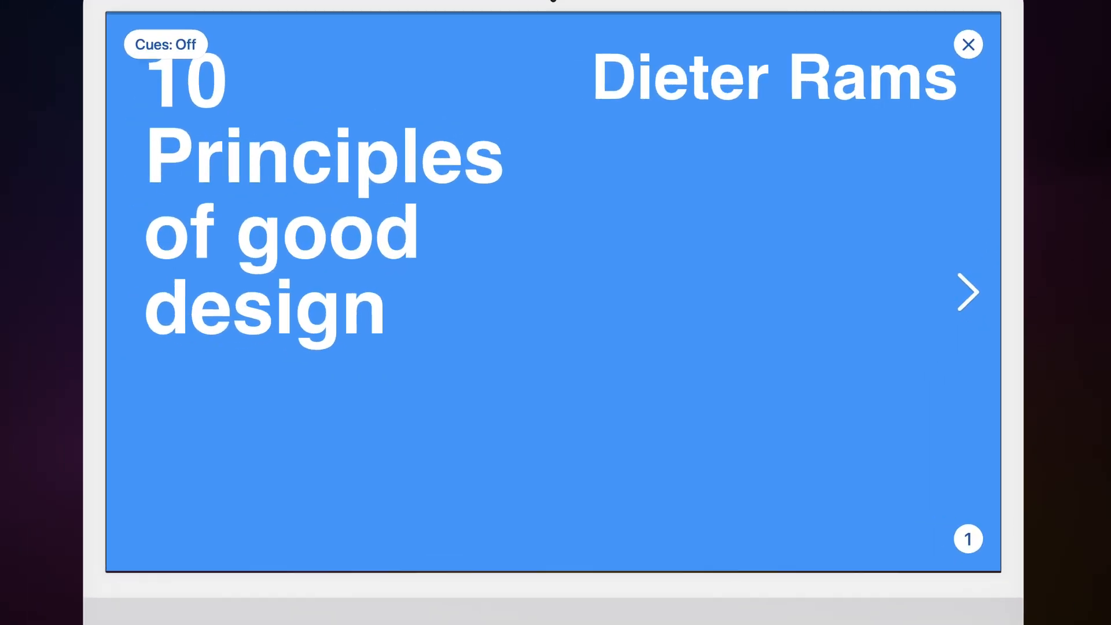
# - Read the shared deck as a handout, scrolling to the text and Dieter Rams product photos
pyautogui.click(967, 292)
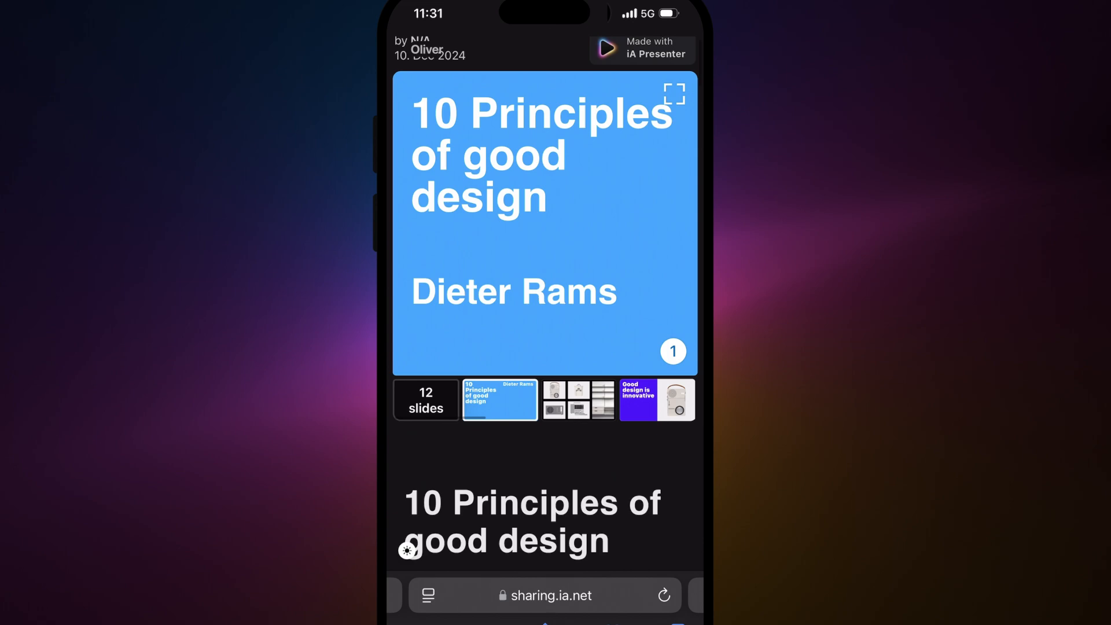
pyautogui.scroll(-3)
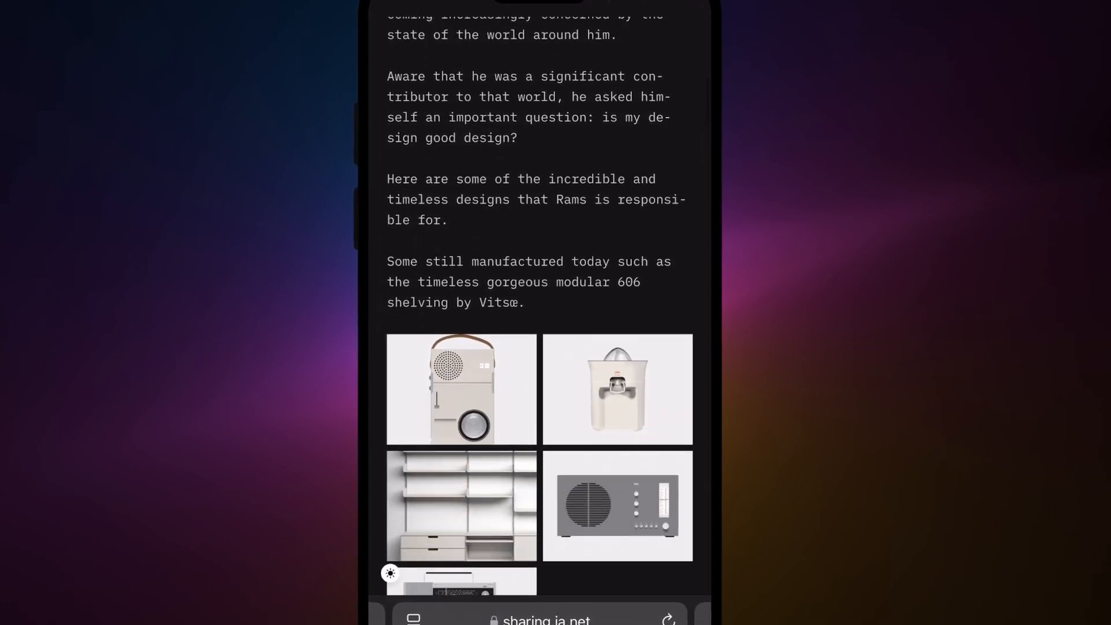